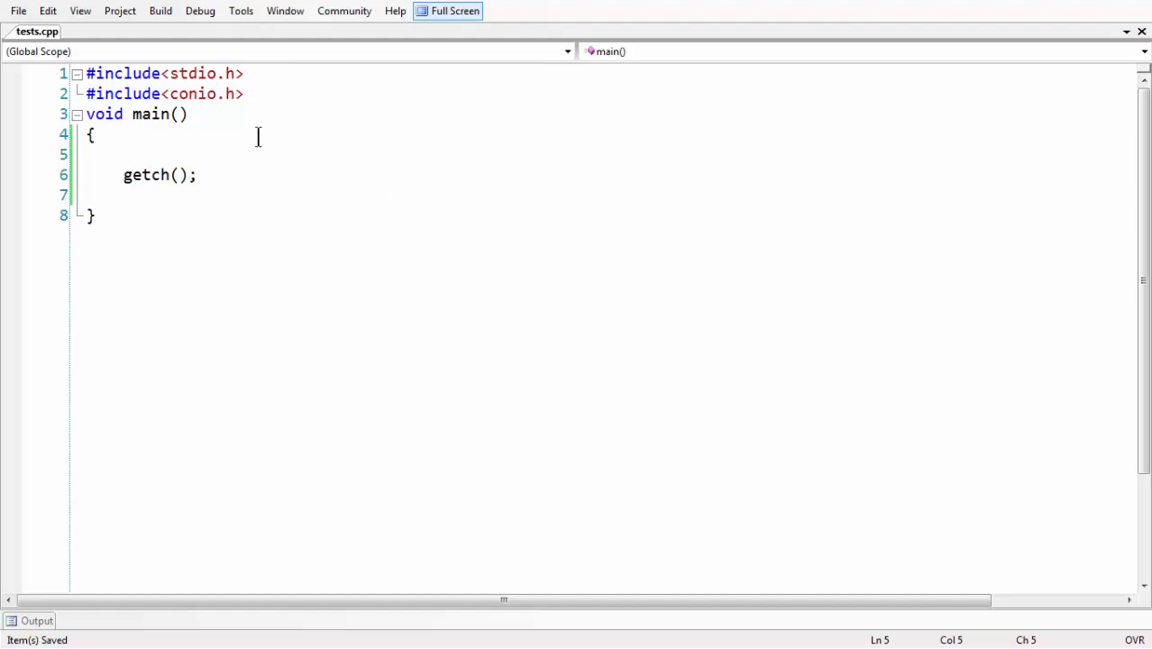
{"action": "mouse_move", "coordinate": [327, 154]}
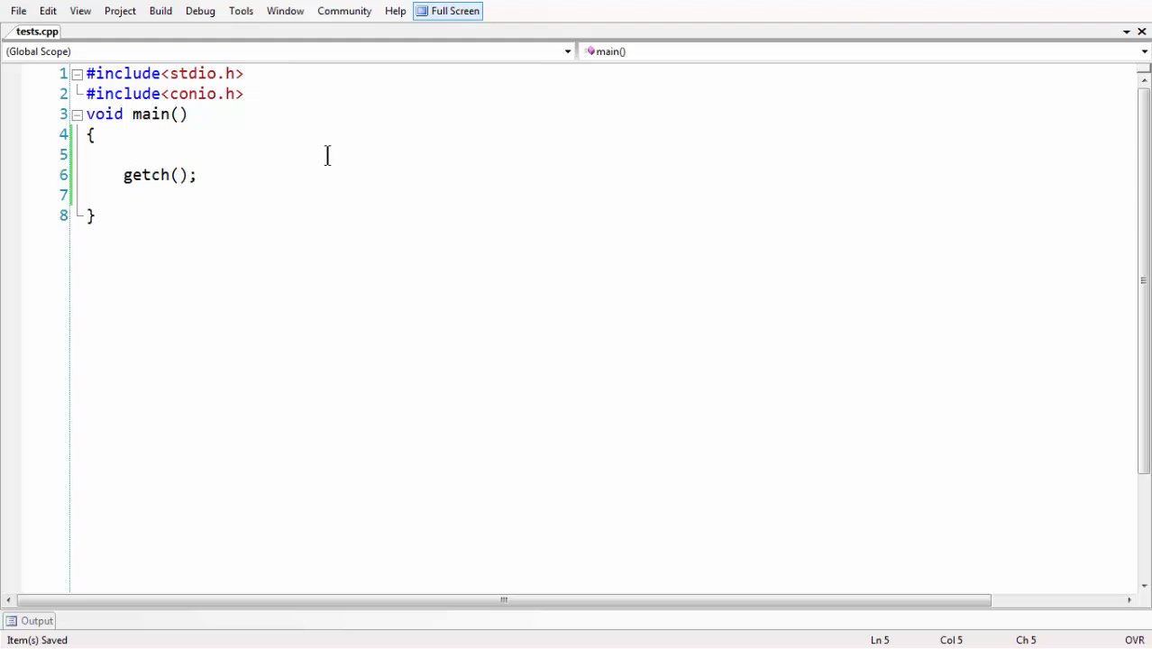
Declare int a = 10 and int b = ++a + a++ + ++a + a++.
{"action": "type", "text": "int"}
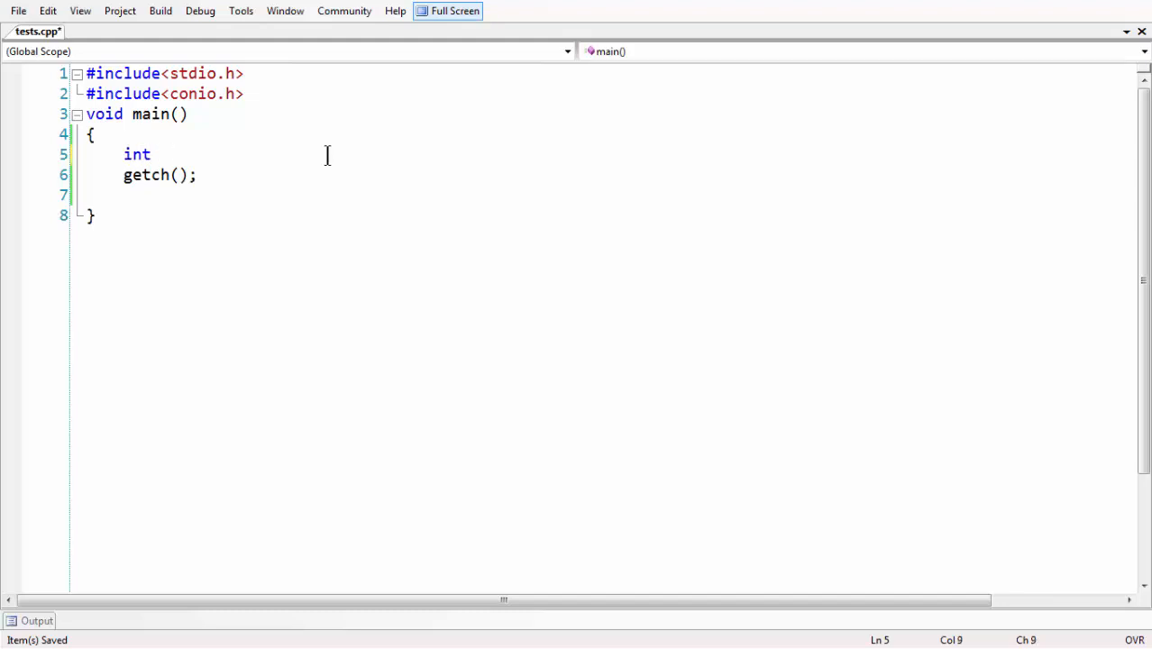
{"action": "type", "text": "a"}
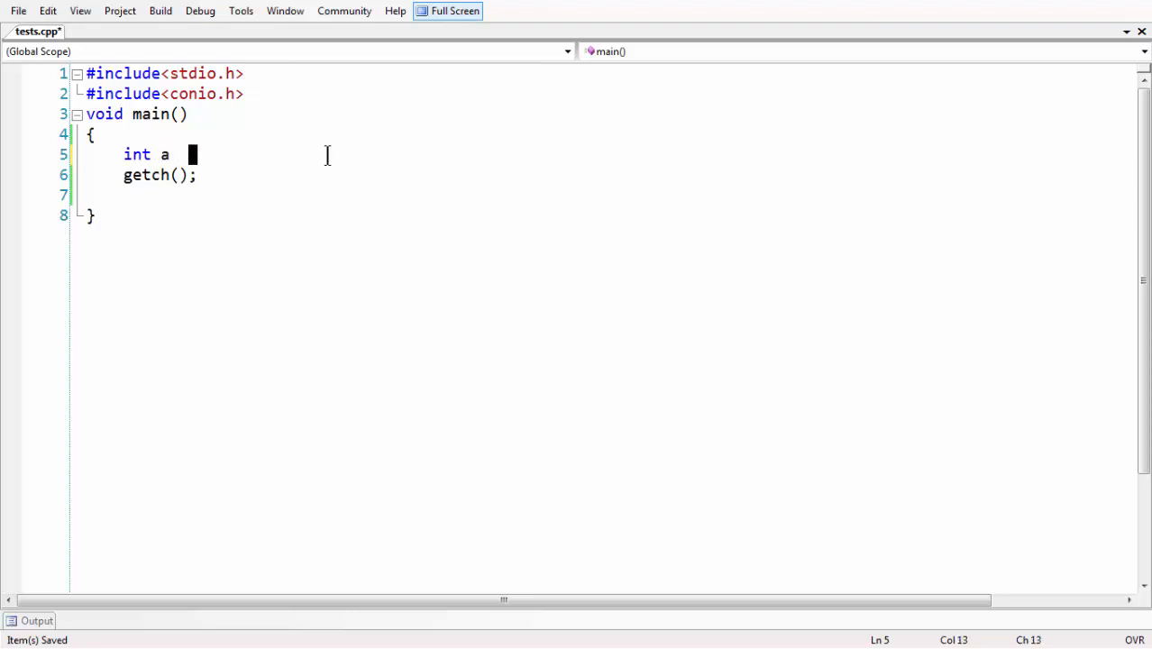
{"action": "type", "text": "= 10;"}
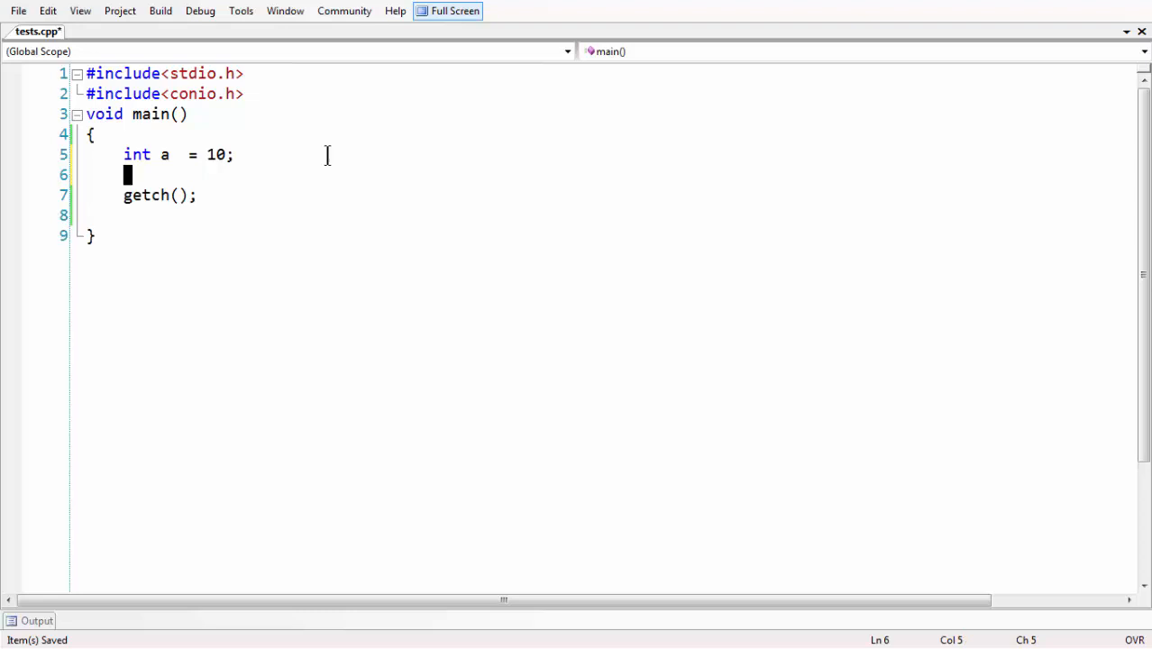
{"action": "type", "text": "int b ="}
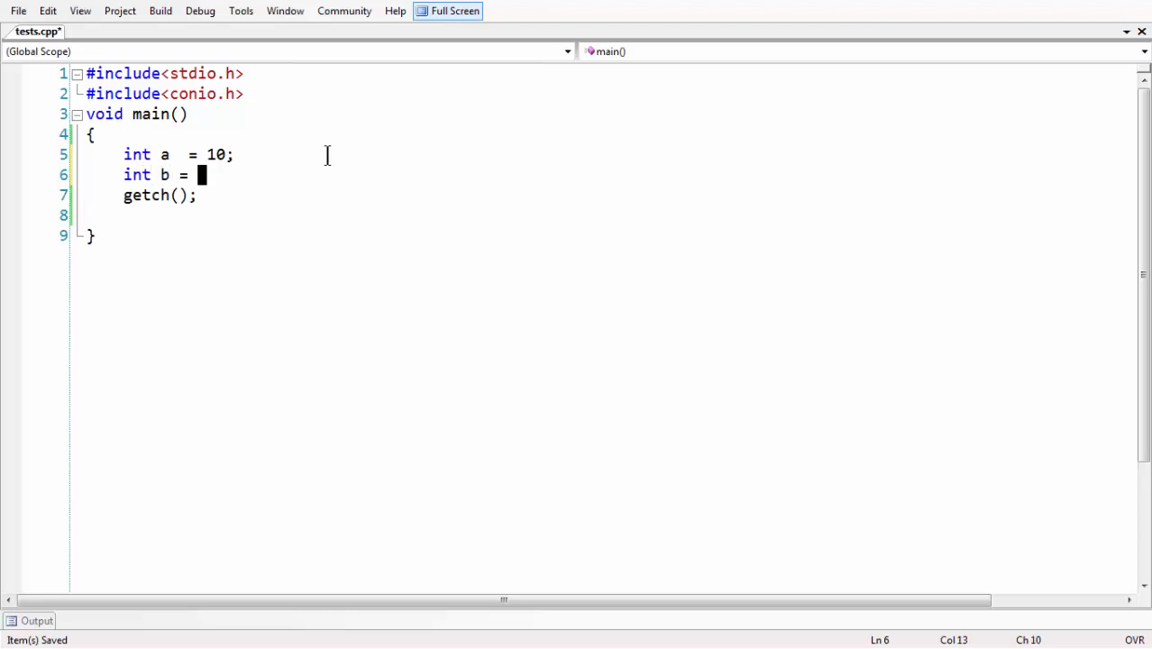
{"action": "type", "text": "++a"}
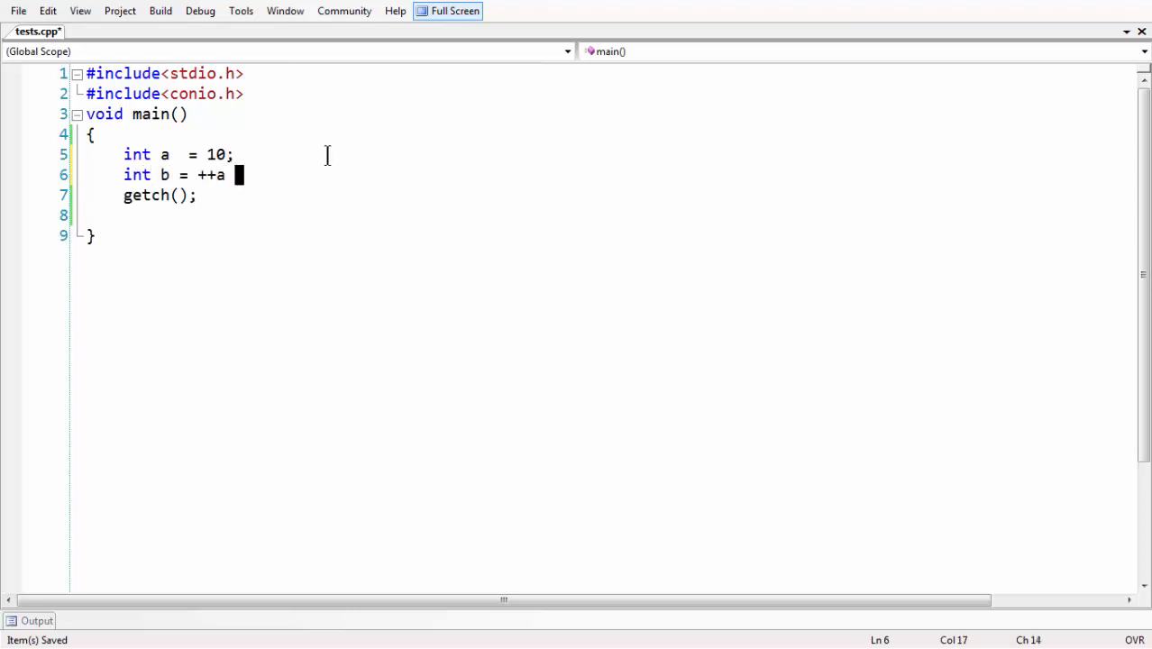
{"action": "type", "text": "+ a++"}
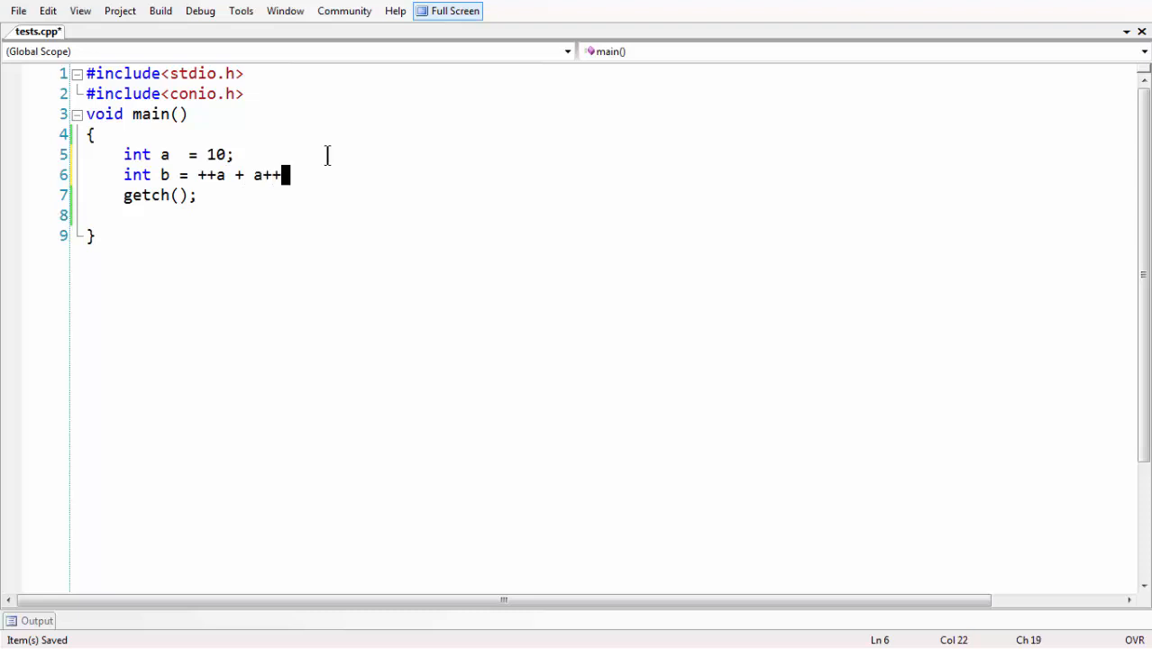
{"action": "type", "text": "+ a"}
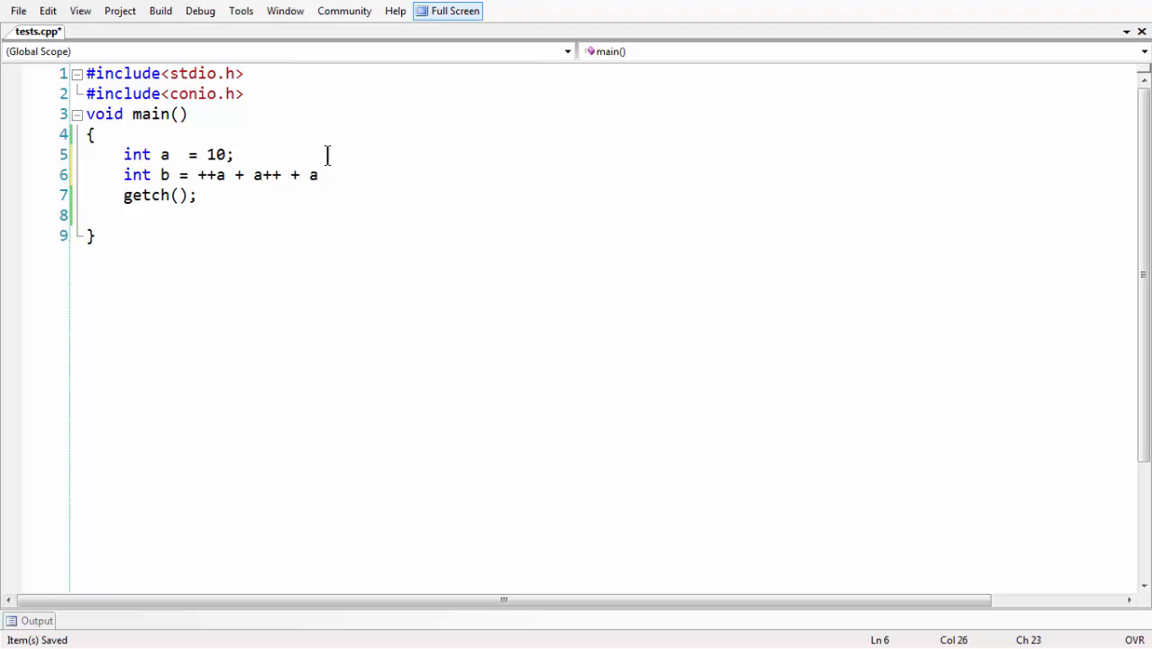
{"action": "type", "text": "++"}
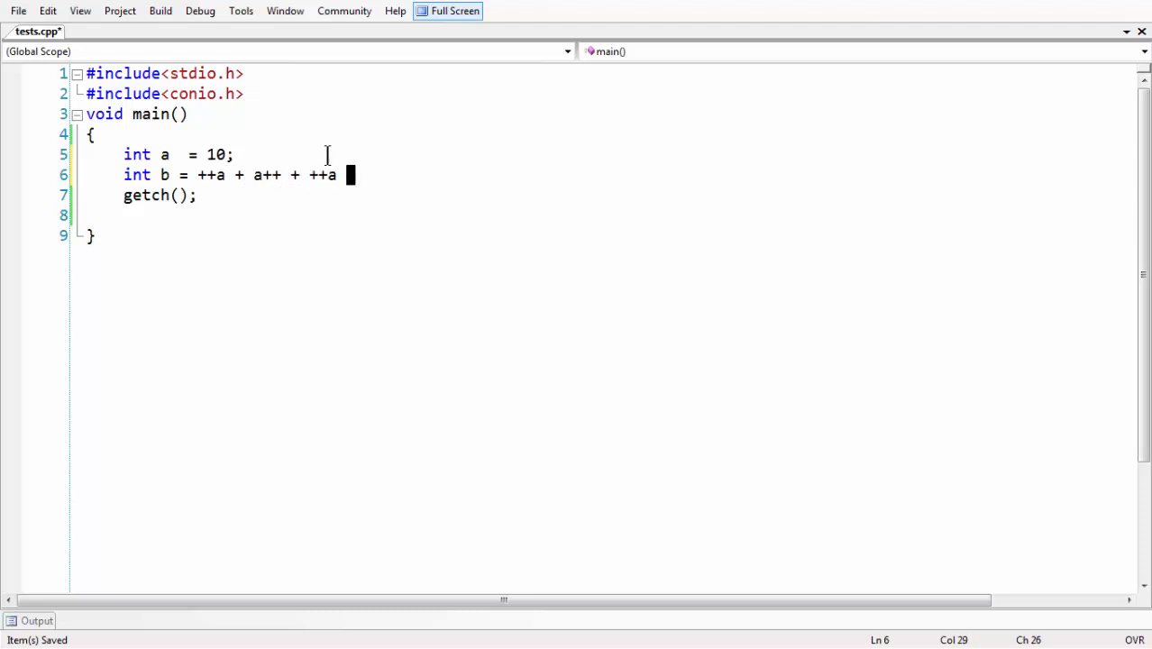
{"action": "type", "text": "+ a++;"}
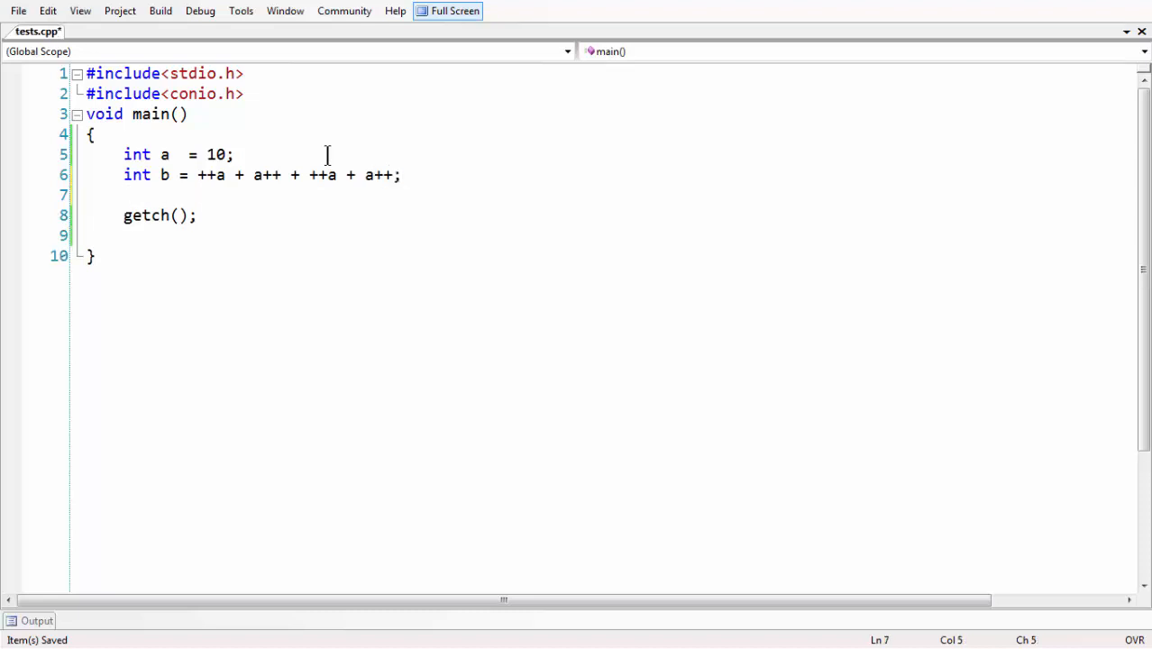
Add printf("%d",b); to print b, then build and run the program.
{"action": "type", "text": "printf("}
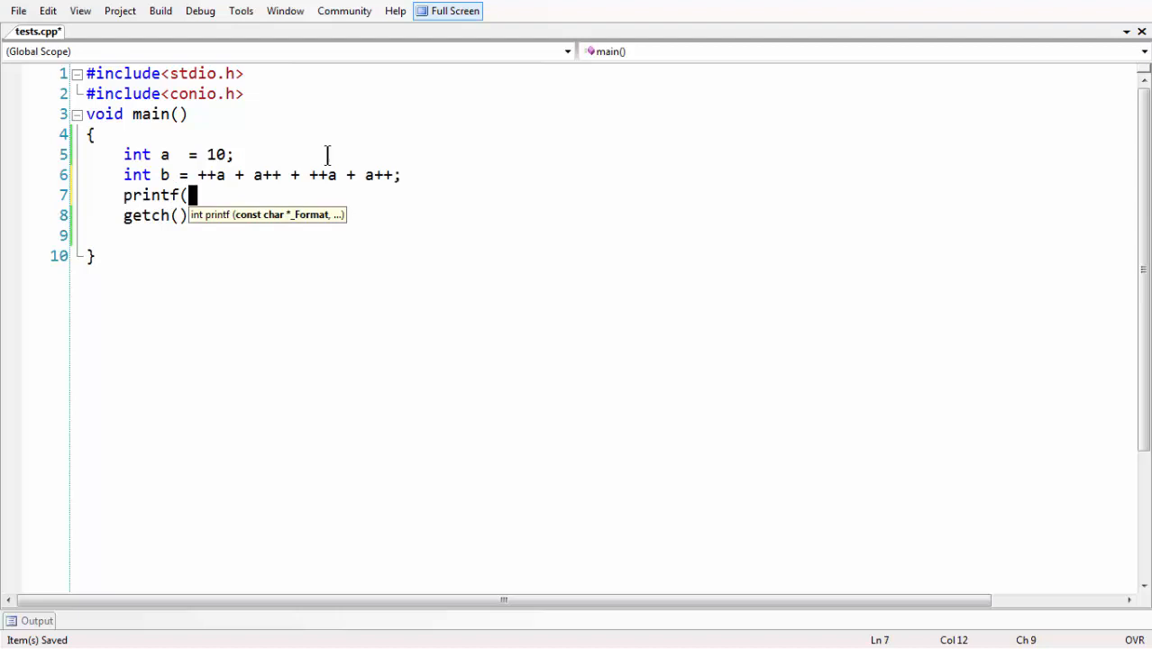
{"action": "type", "text": "\"%"}
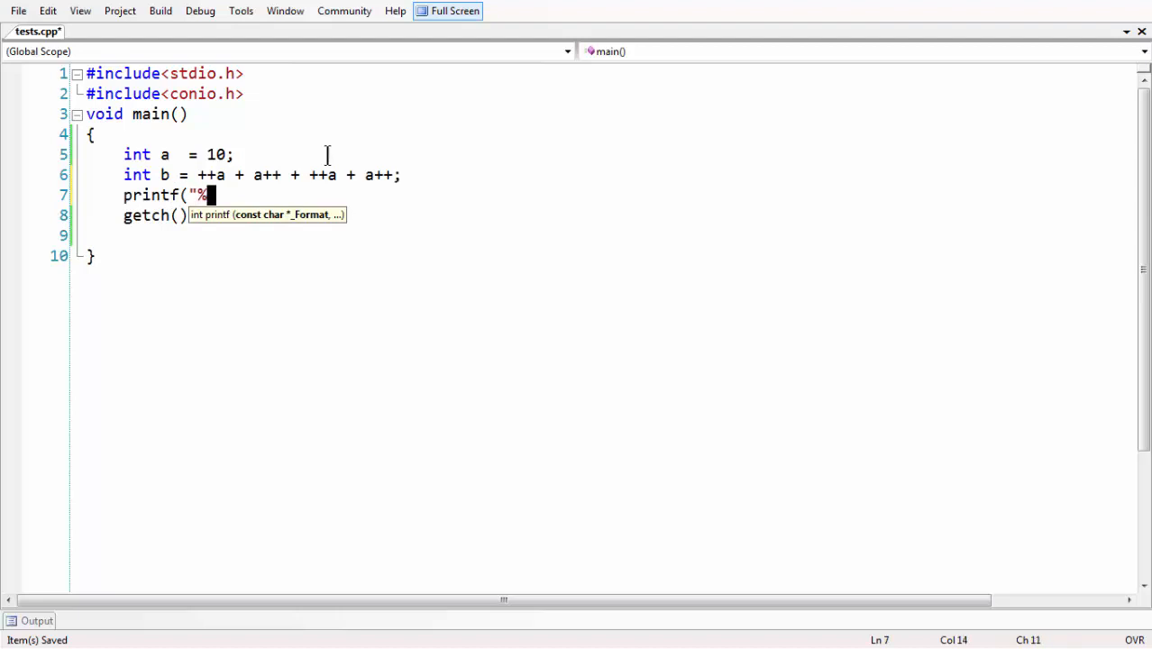
{"action": "type", "text": "d\","}
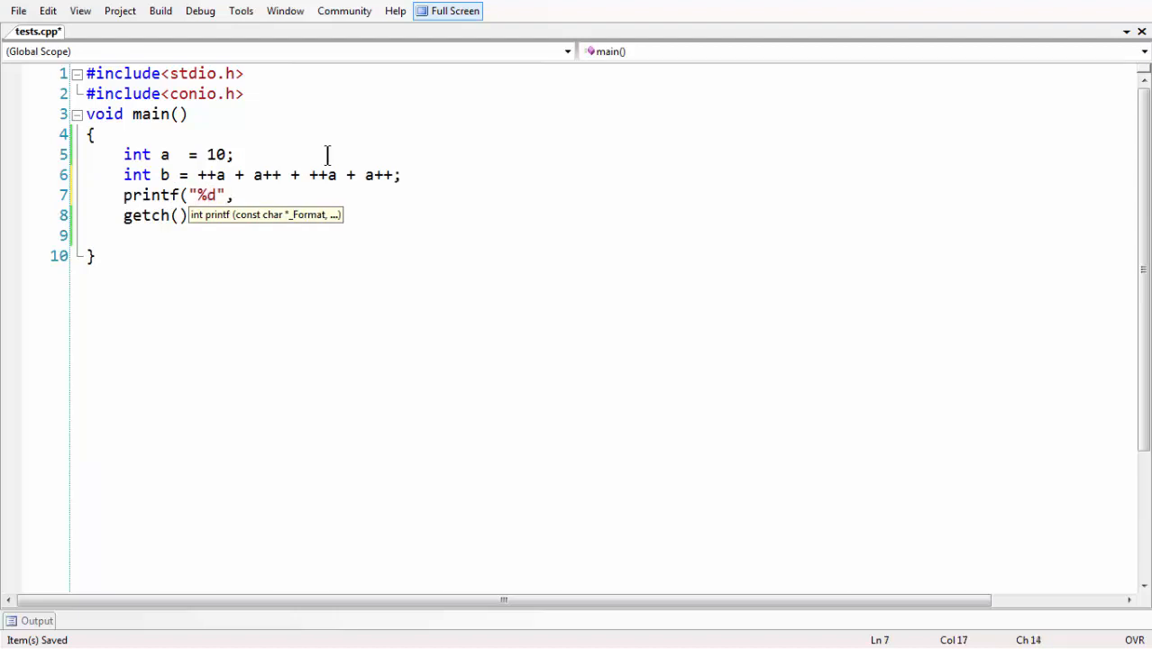
{"action": "type", "text": "b);"}
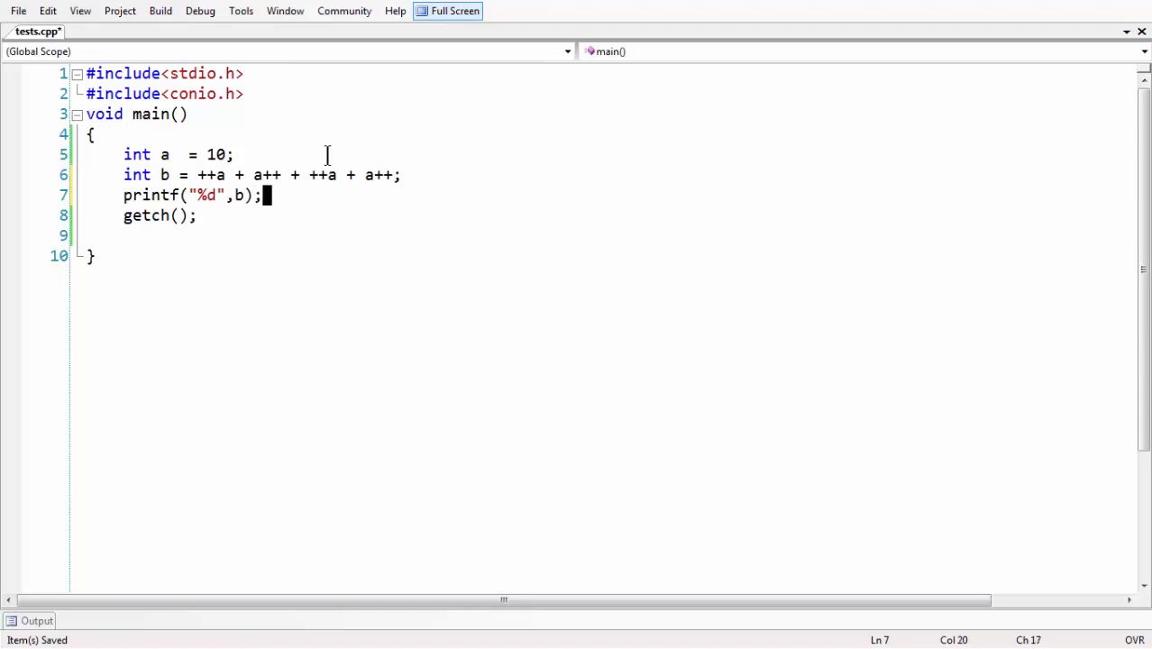
{"action": "key", "text": "ctrl+s"}
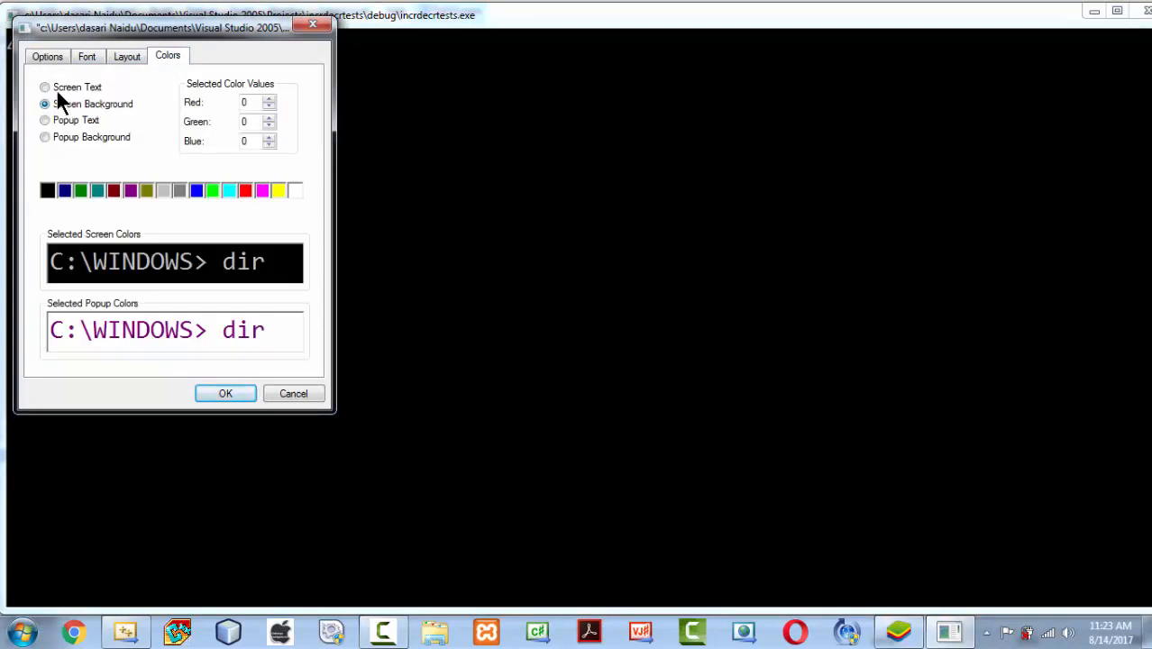
Set the console Screen Text to black and Screen Background to white, and apply.
{"action": "left_click", "coordinate": [44, 86]}
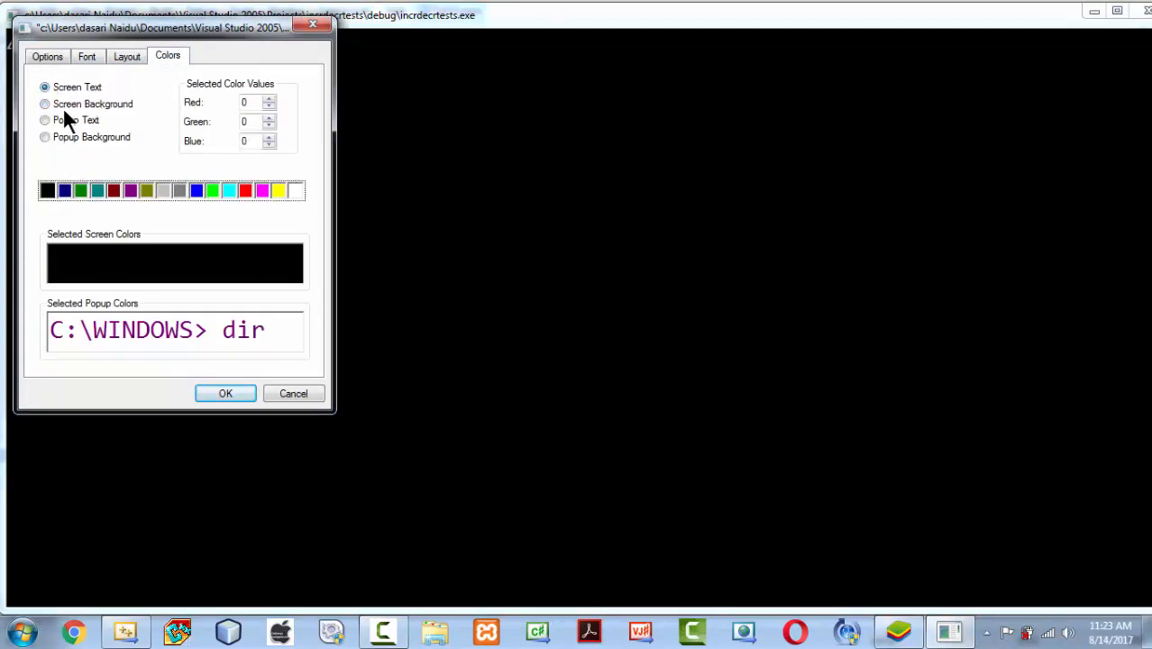
{"action": "left_click", "coordinate": [45, 102]}
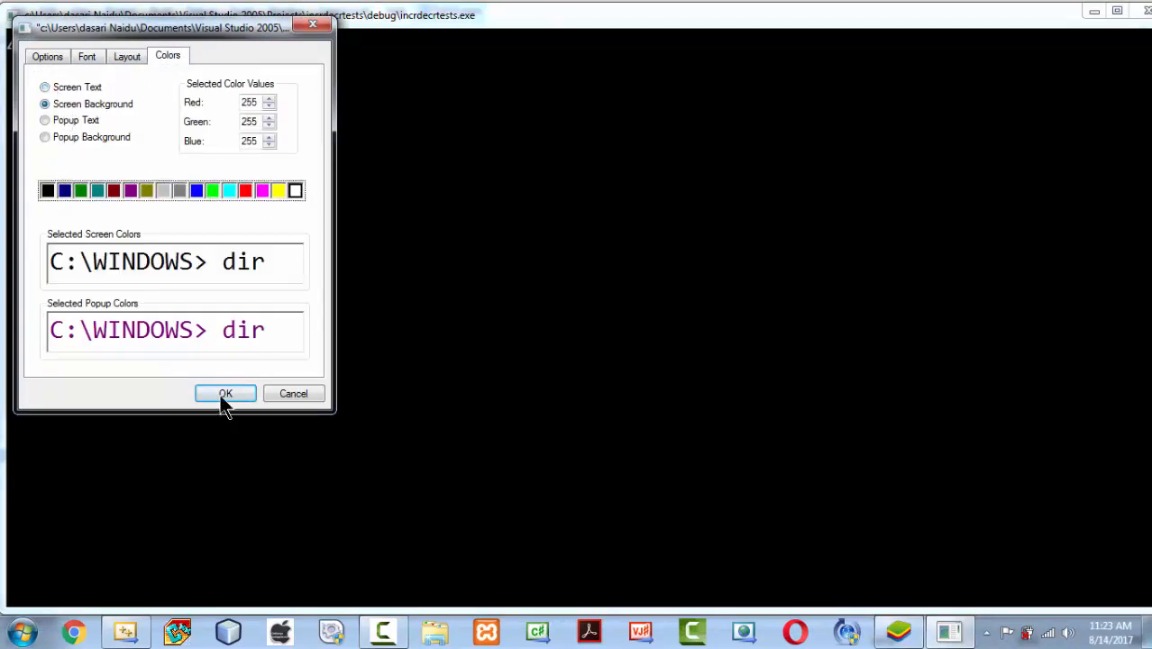
{"action": "left_click", "coordinate": [225, 393]}
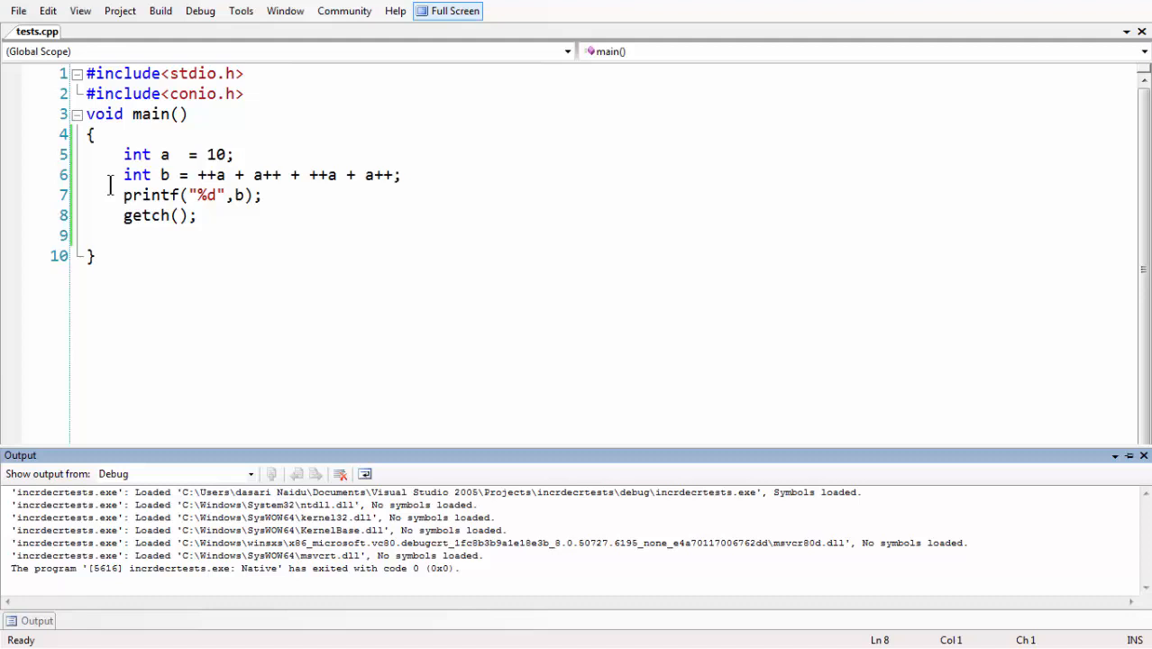
Start a // comment line between the b calculation and the printf call.
{"action": "left_click_drag", "start_coordinate": [123, 154], "coordinate": [176, 175]}
{"action": "type", "text": "//"}
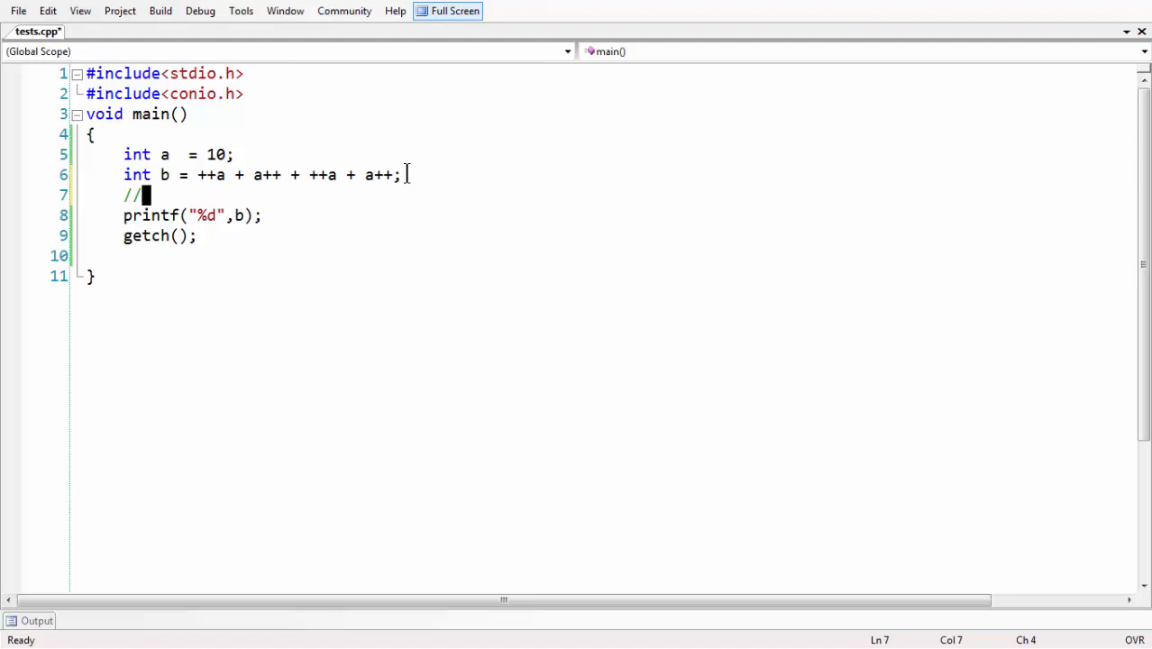
Add comments '//a++ -->post increment' and '//++a -->pre increment' on lines 7 and 8.
{"action": "type", "text": "a++"}
{"action": "type", "text": "//"}
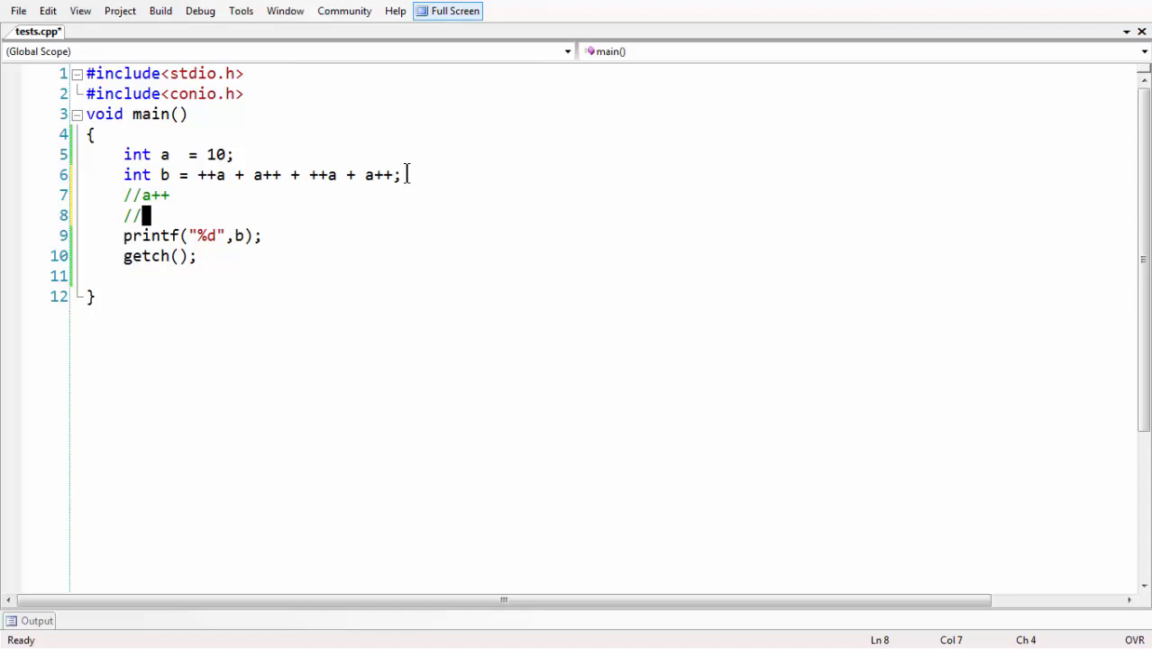
{"action": "type", "text": "++a"}
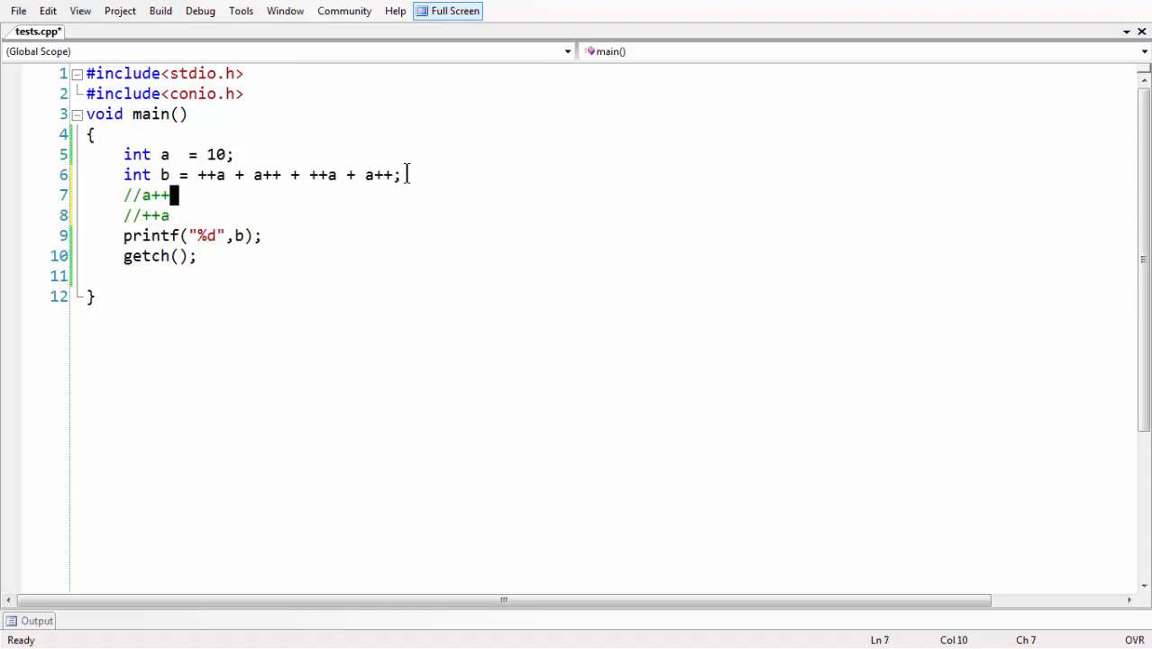
{"action": "type", "text": "-->post incr"}
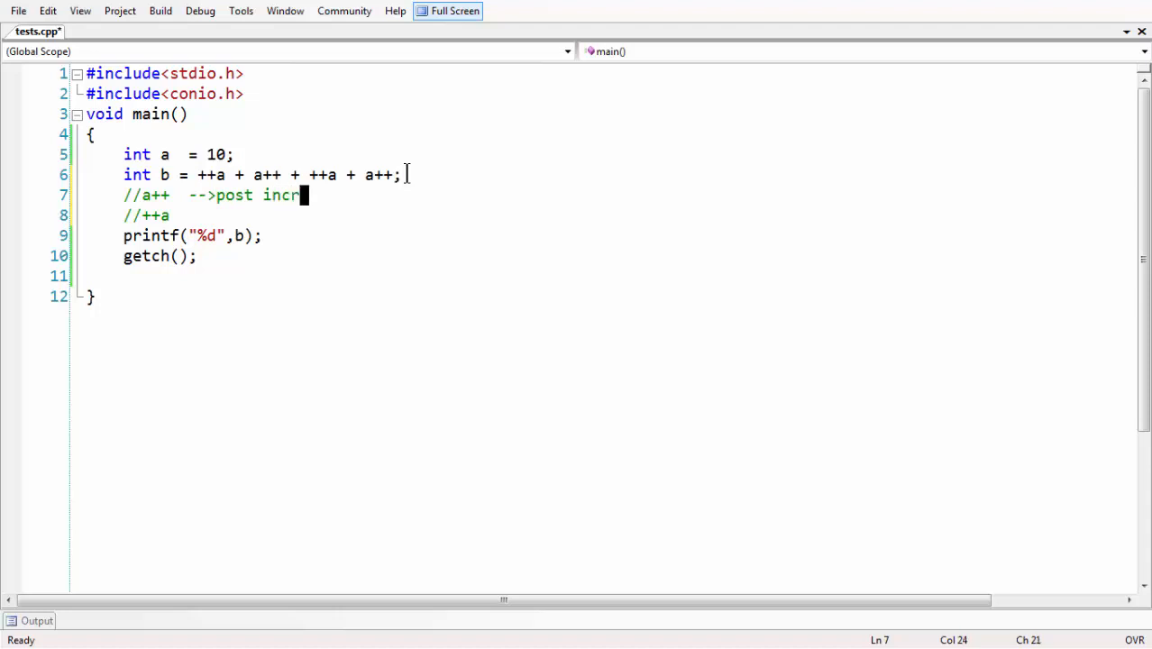
{"action": "type", "text": "ement"}
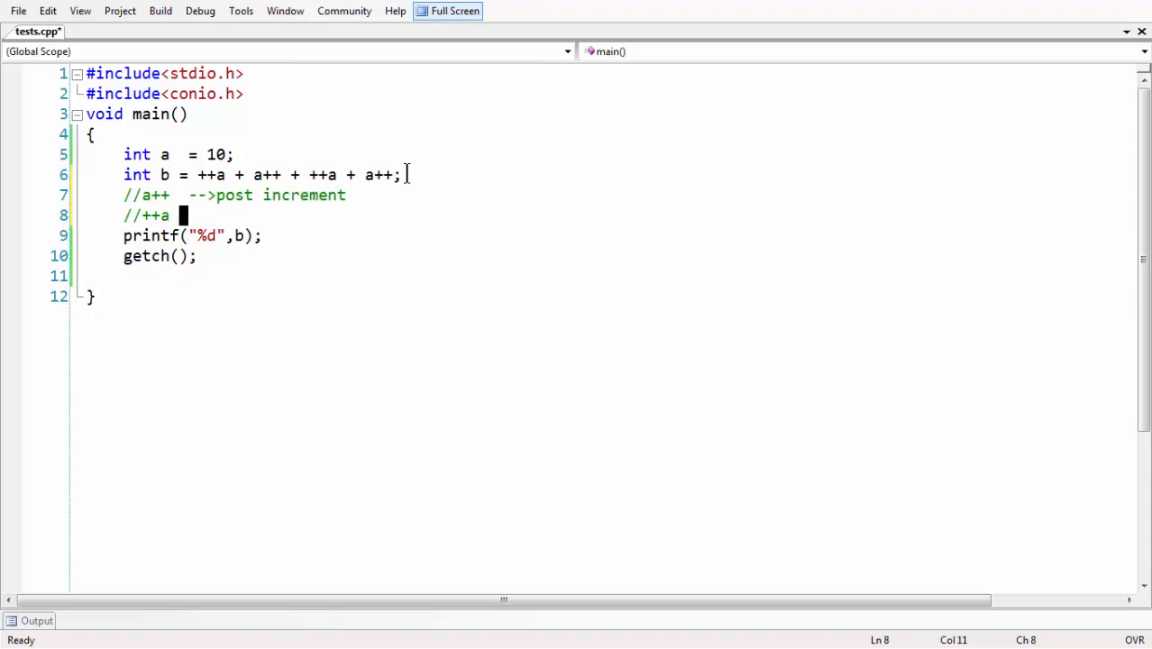
{"action": "type", "text": "--"}
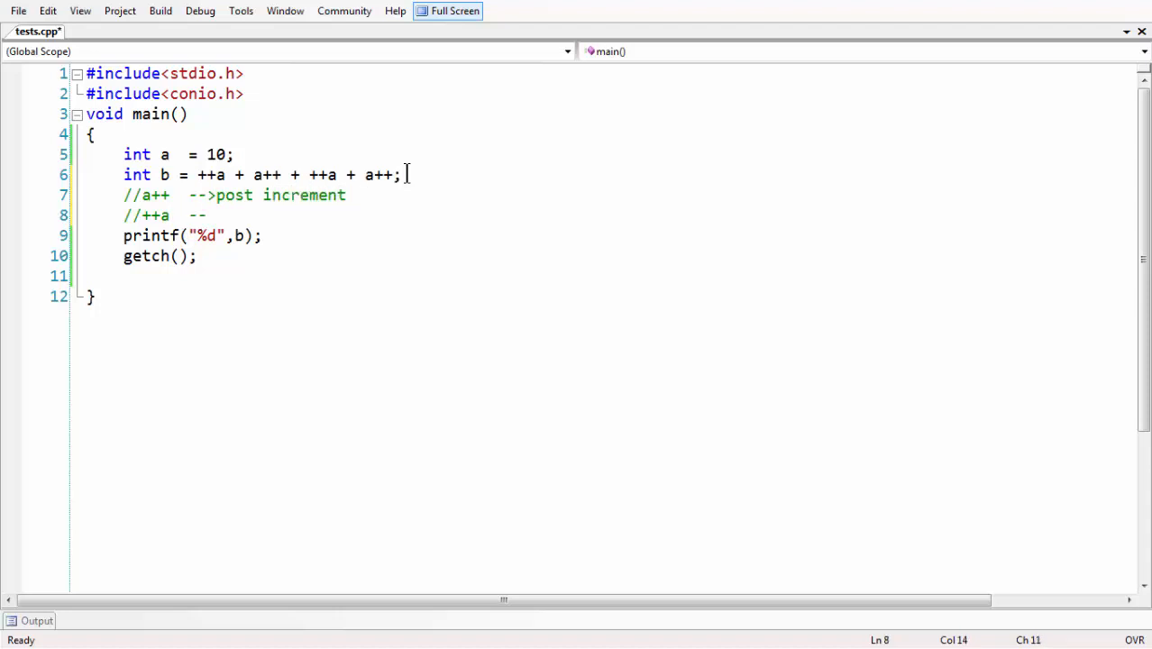
{"action": "type", "text": "-->pre inc"}
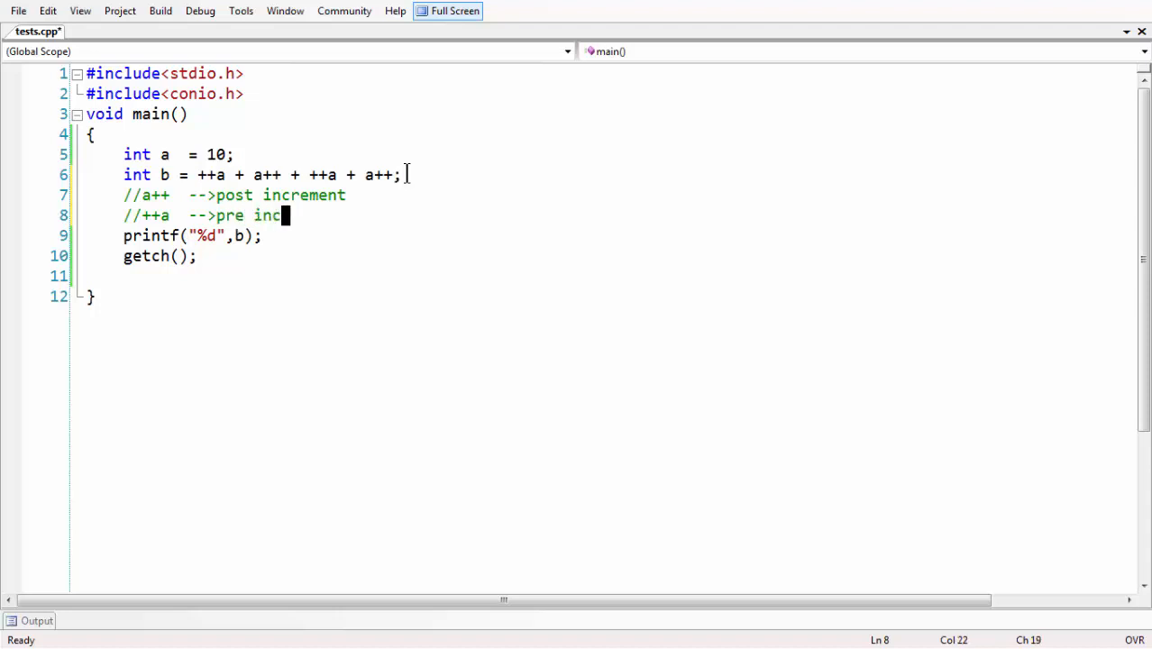
{"action": "type", "text": "rement"}
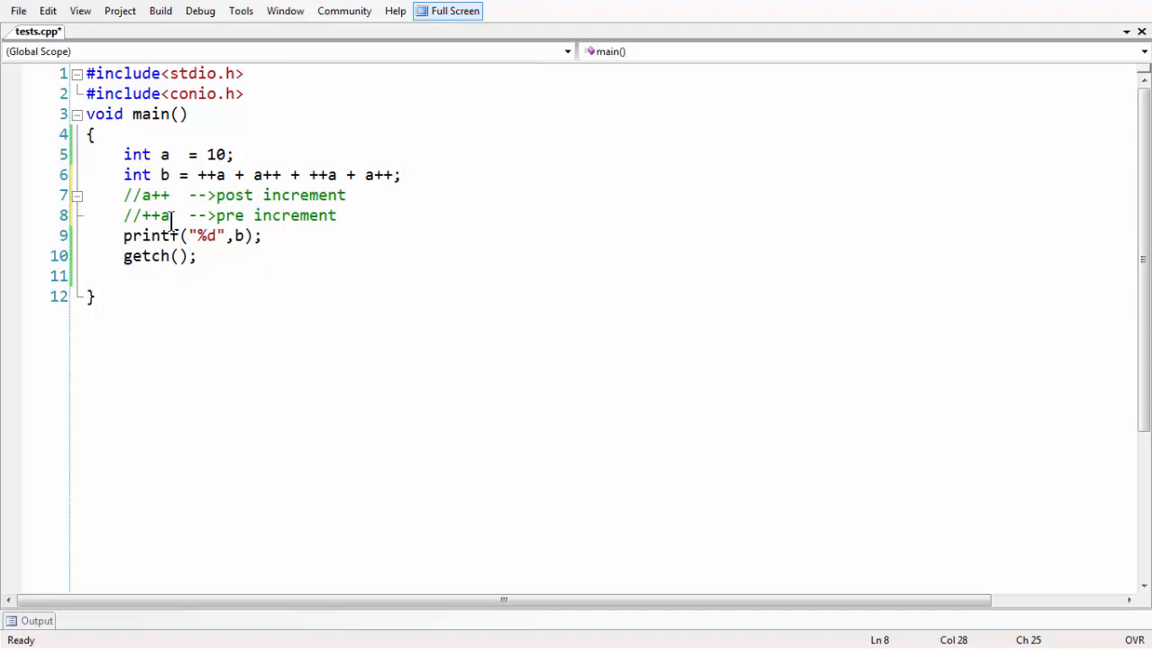
Highlight the a++ and ++a terms in the b expression, then save tests.cpp.
{"action": "left_click", "coordinate": [133, 175]}
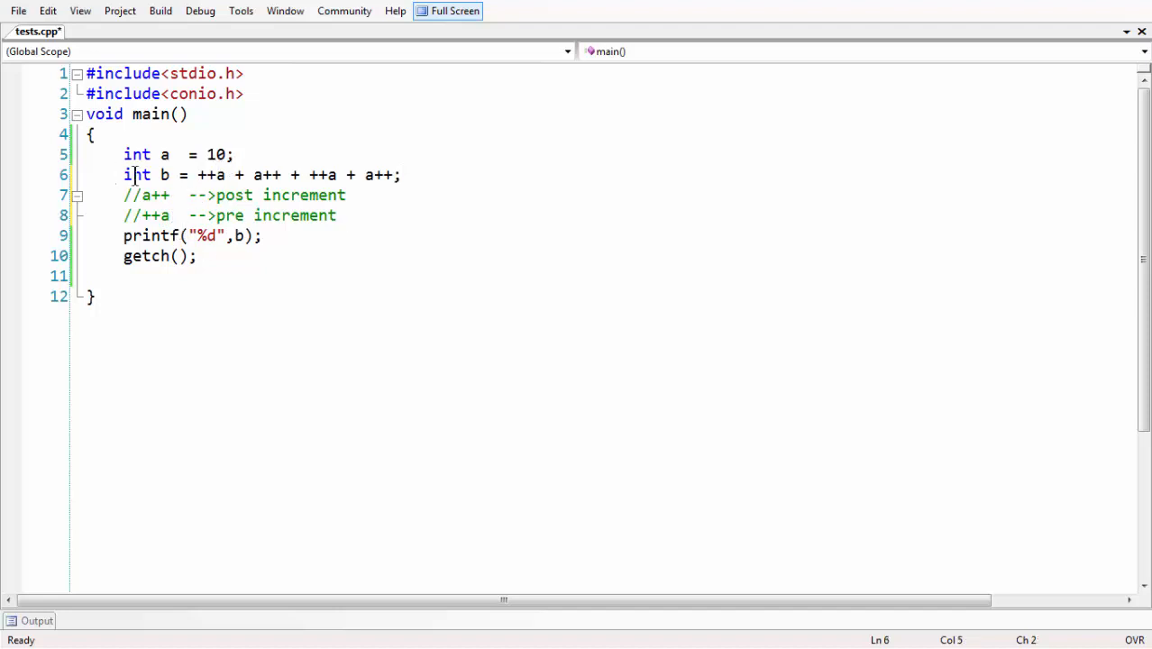
{"action": "left_click_drag", "start_coordinate": [123, 175], "coordinate": [298, 174]}
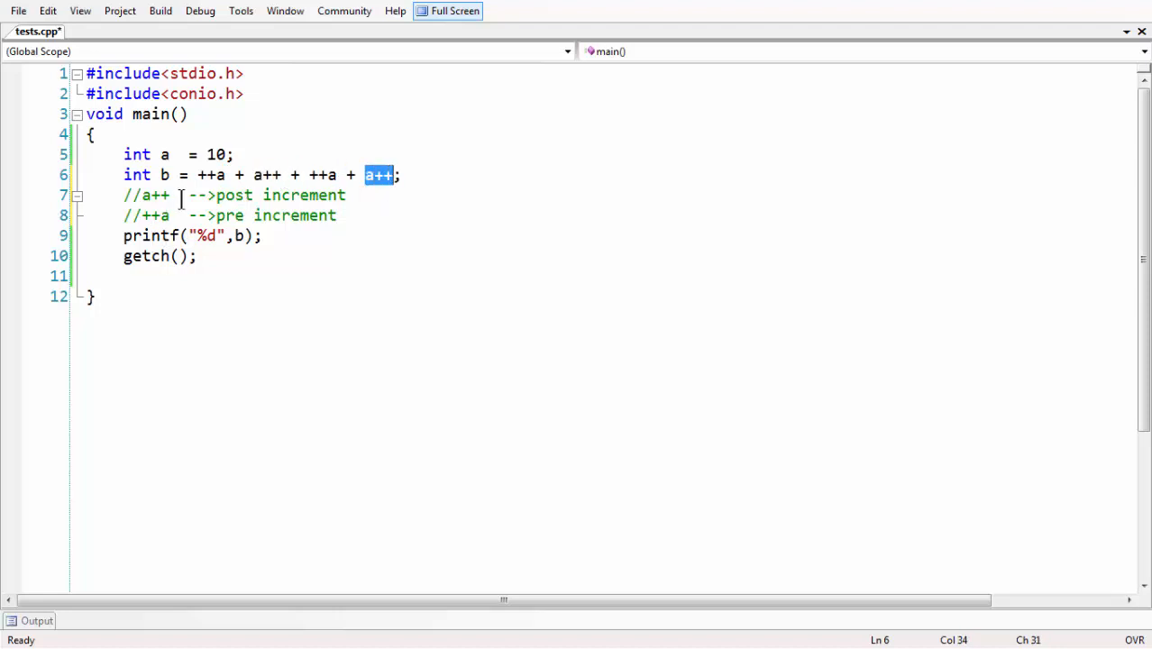
{"action": "mouse_move", "coordinate": [261, 195]}
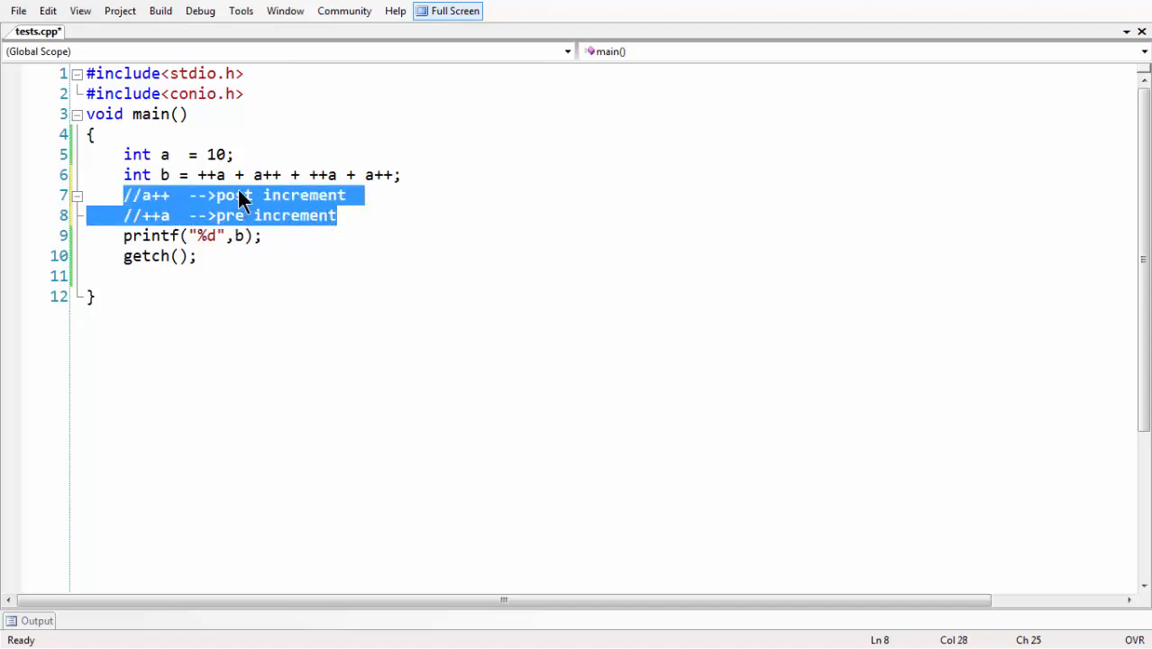
{"action": "mouse_move", "coordinate": [252, 195]}
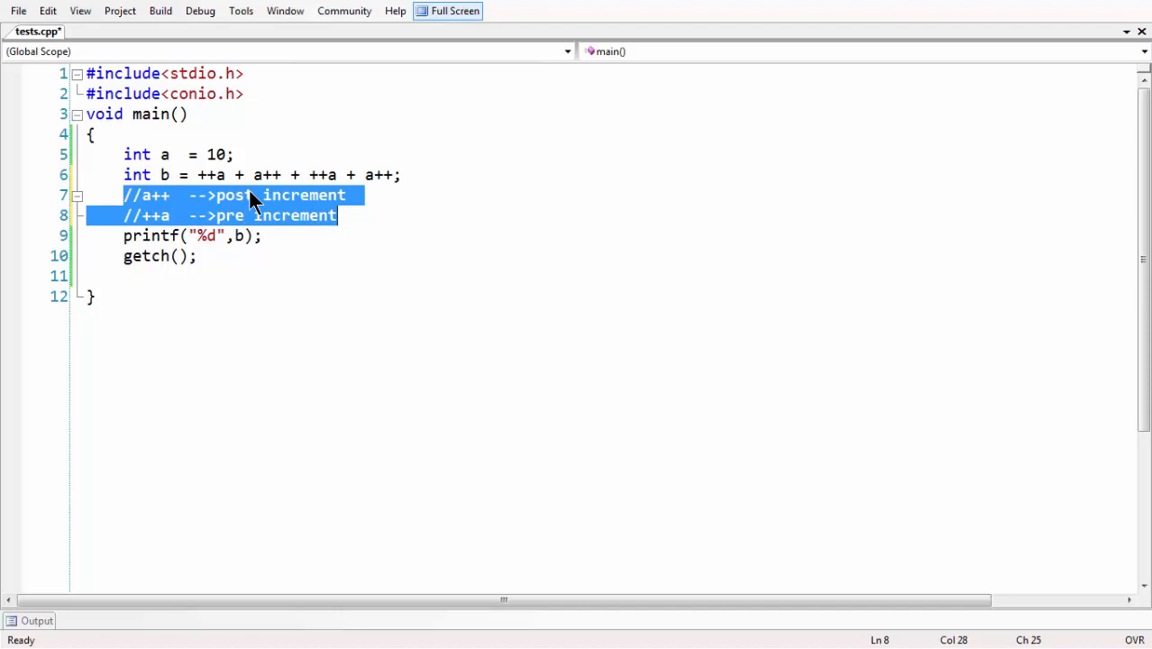
{"action": "left_click", "coordinate": [263, 175]}
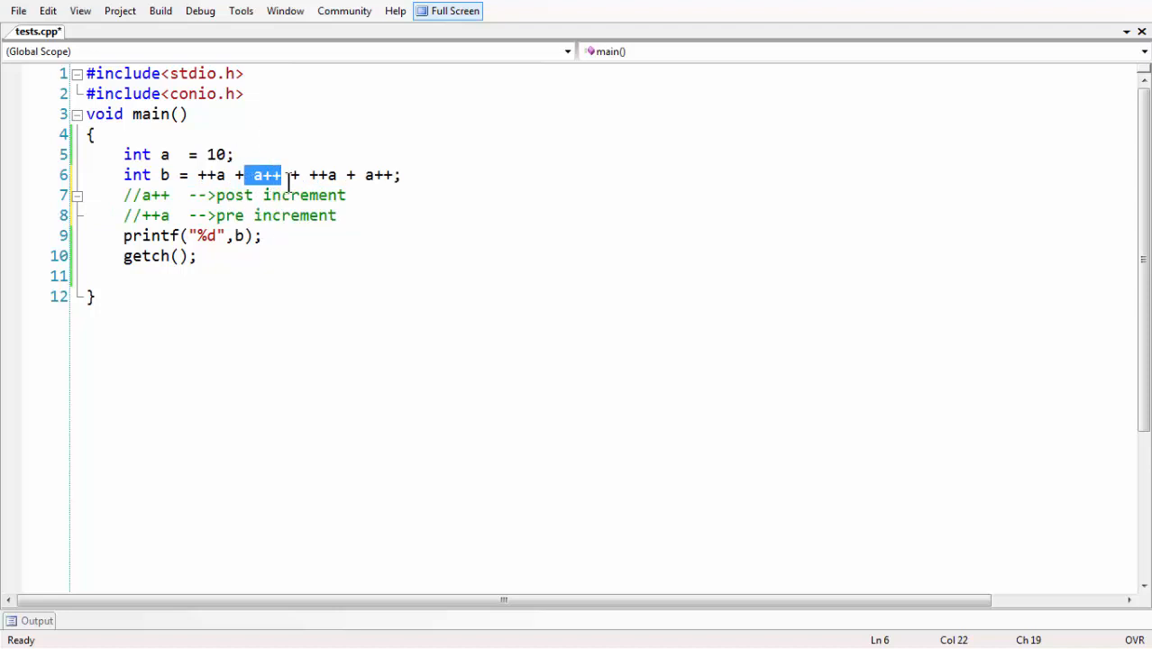
{"action": "mouse_move", "coordinate": [369, 175]}
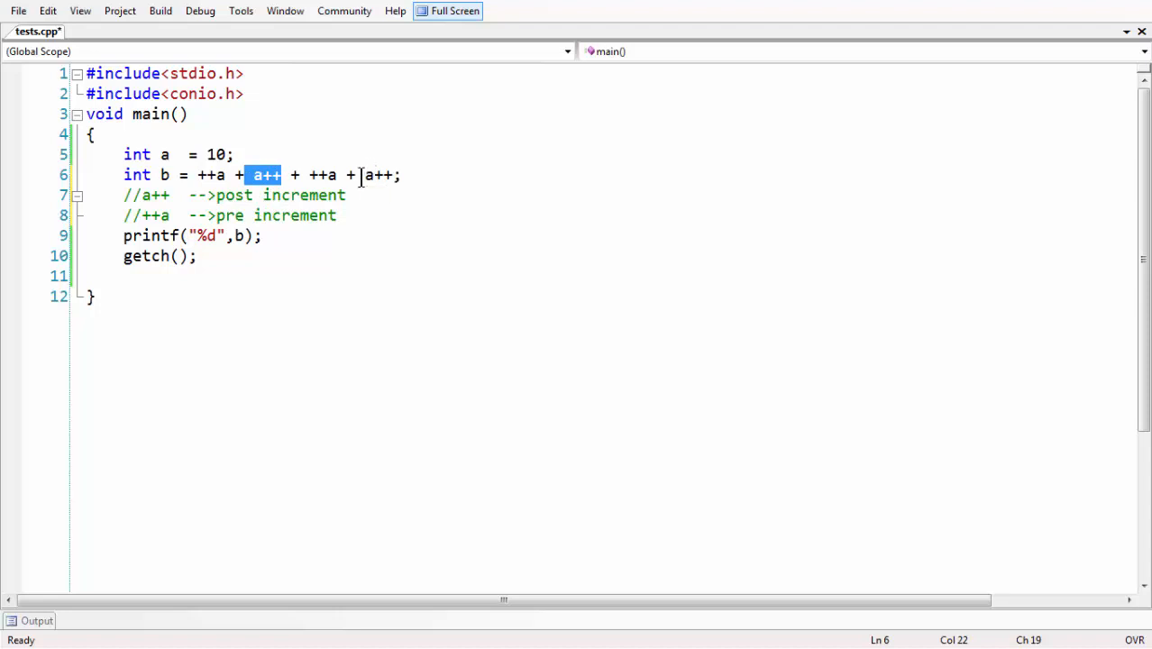
{"action": "mouse_move", "coordinate": [411, 205]}
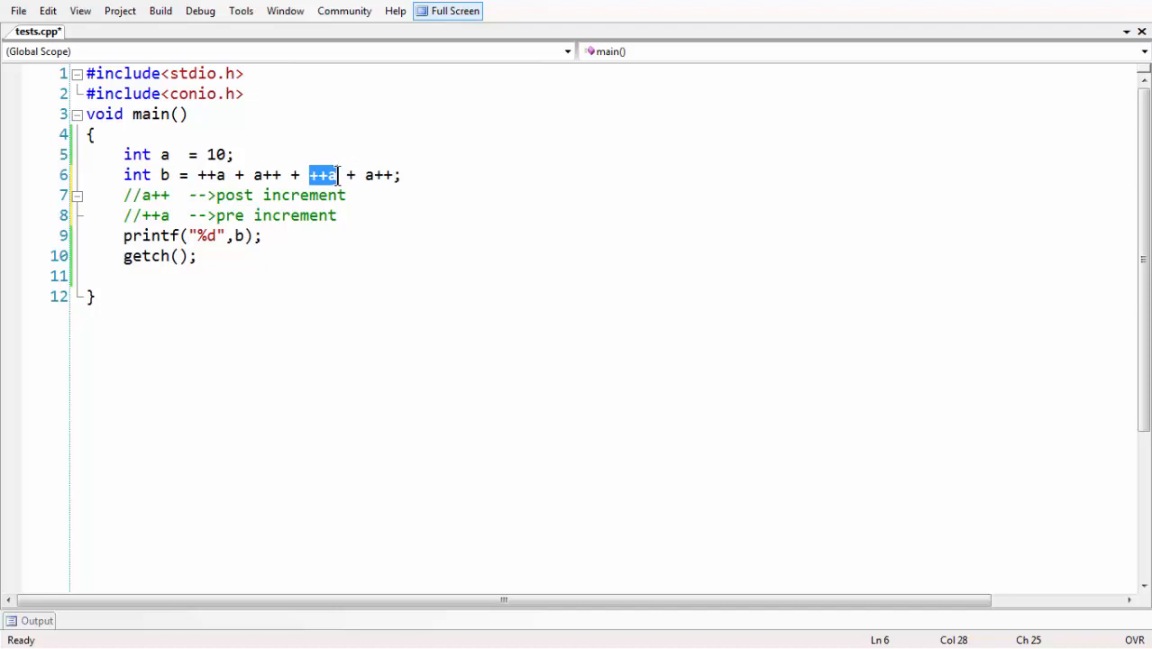
{"action": "mouse_move", "coordinate": [335, 188]}
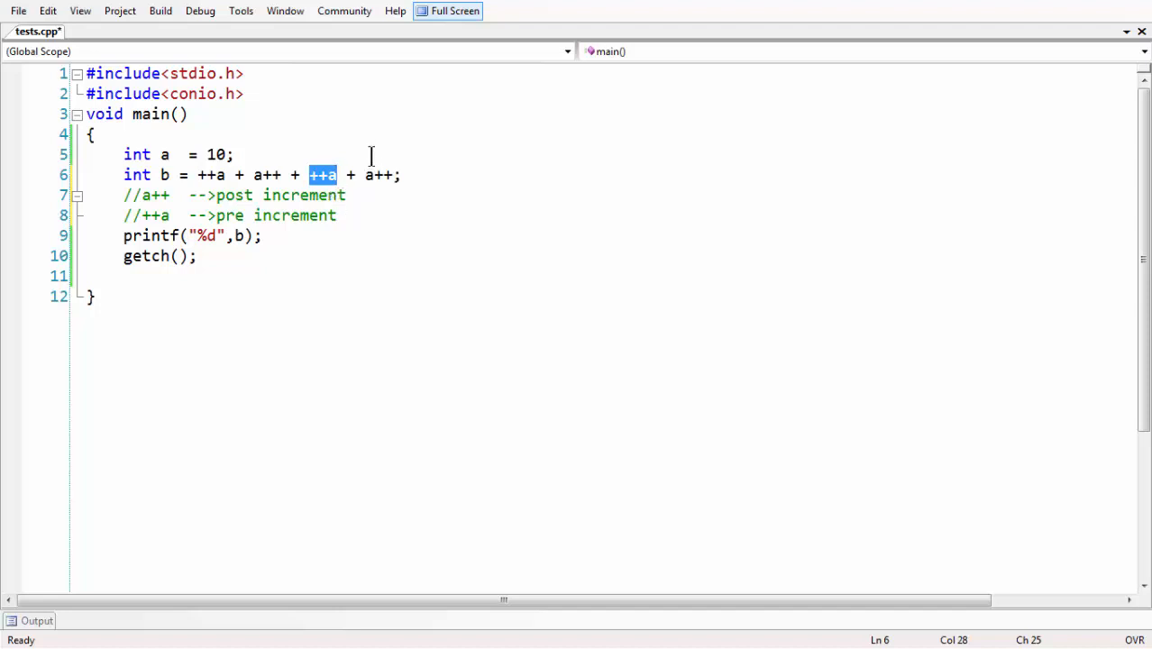
{"action": "mouse_move", "coordinate": [322, 175]}
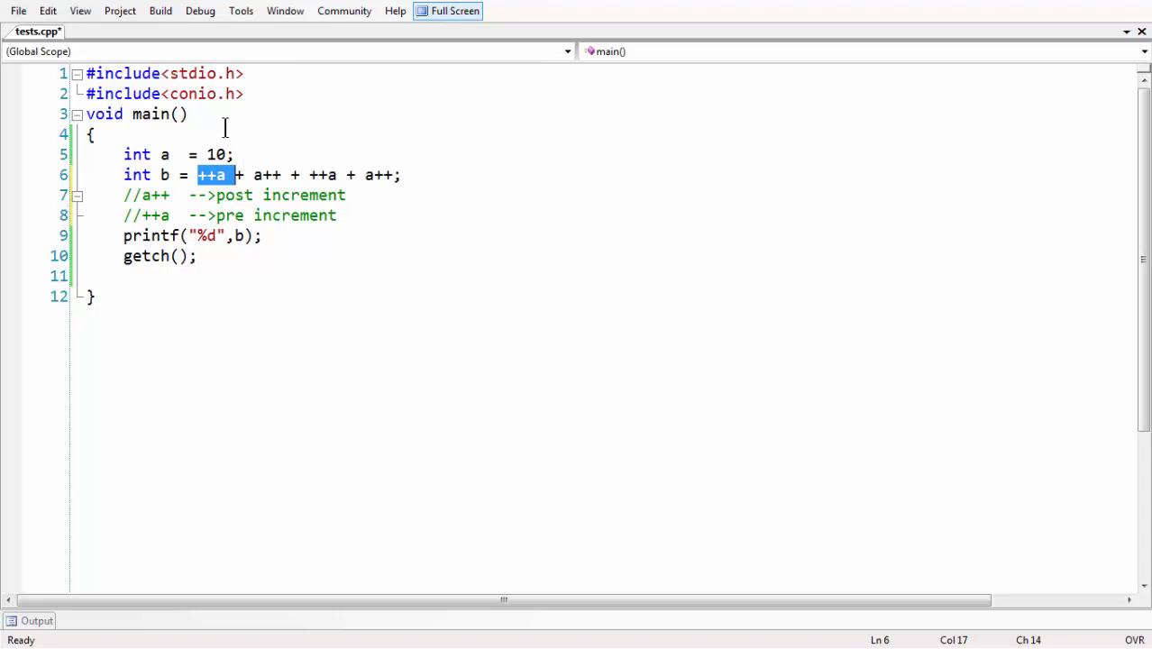
{"action": "key", "text": "F5"}
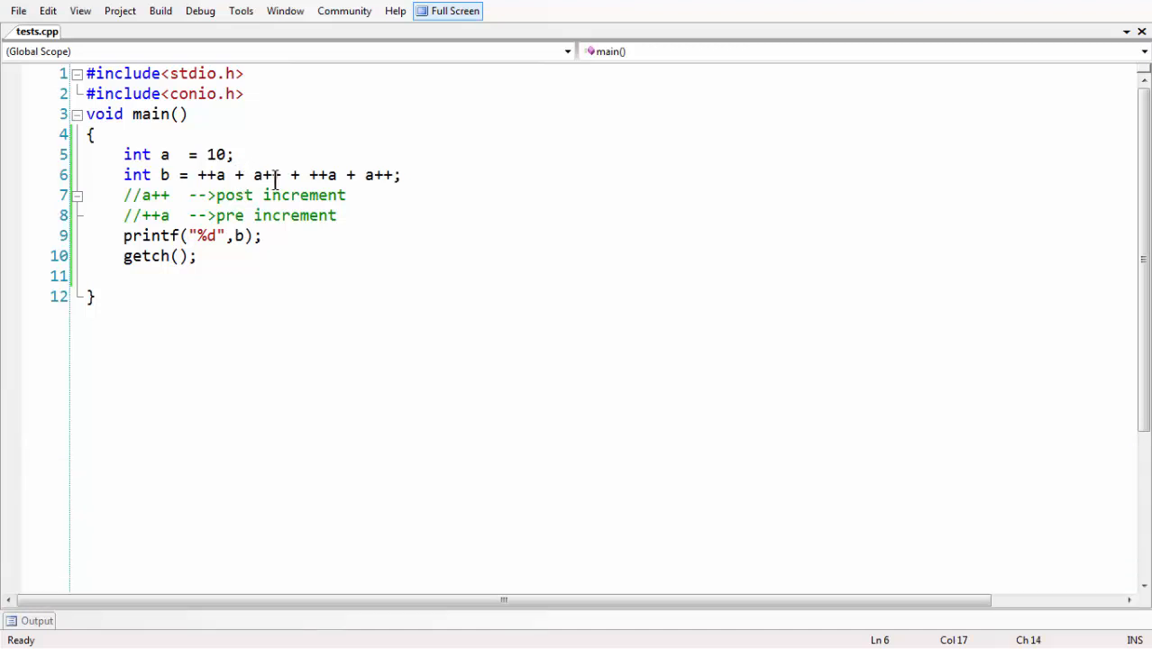
{"action": "left_click", "coordinate": [126, 276]}
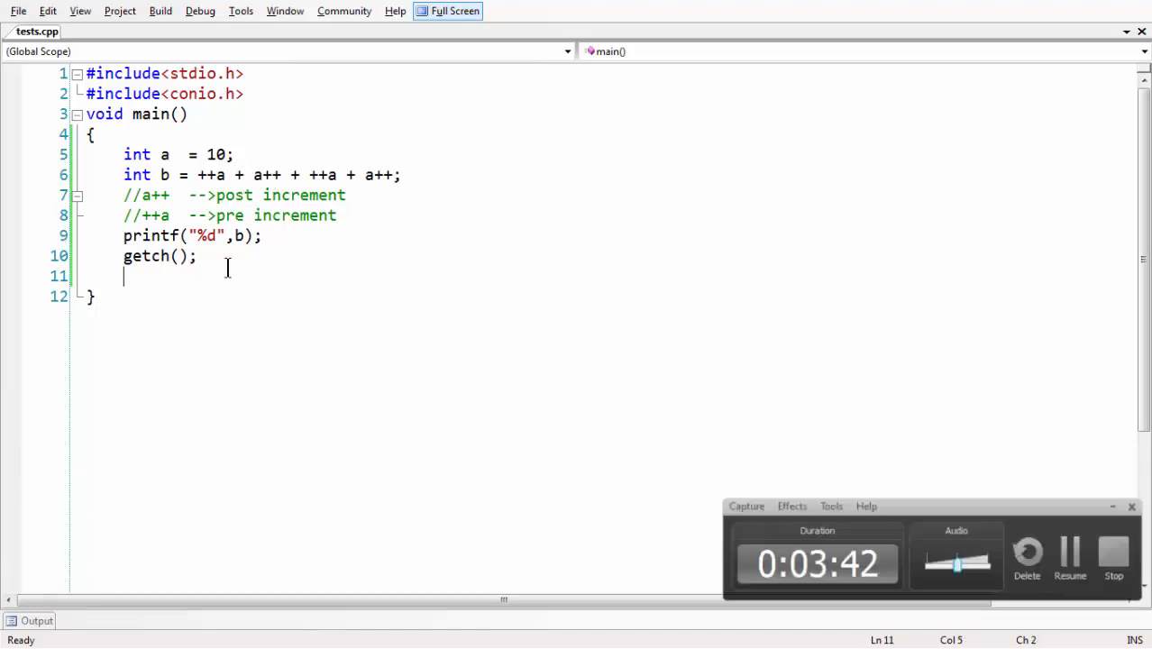